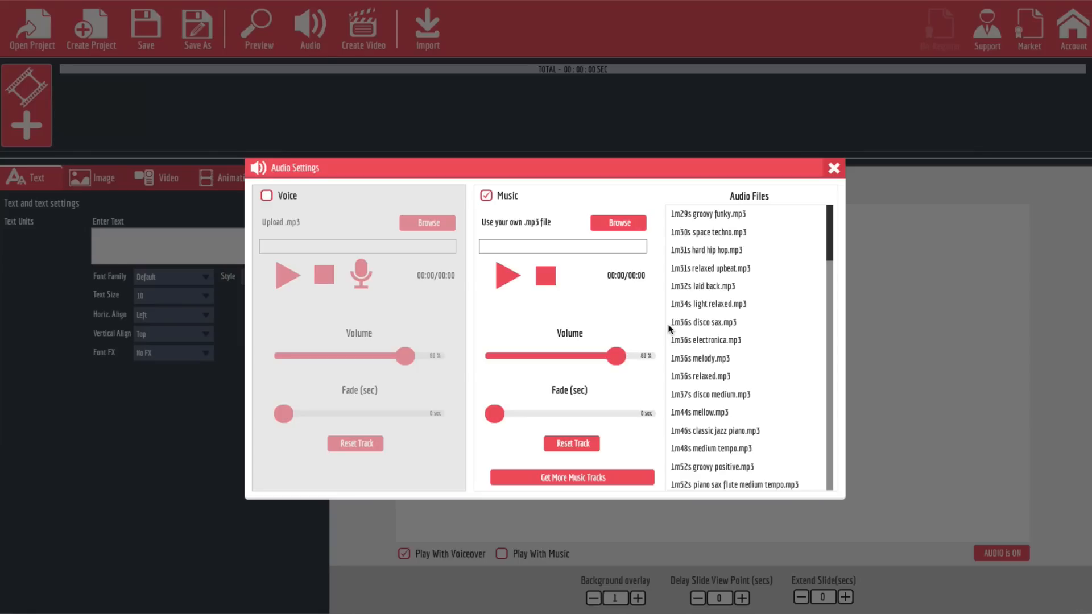
Dismiss the Audio Settings dialog so the explainer project's Fred slides are showing
left_click(834, 168)
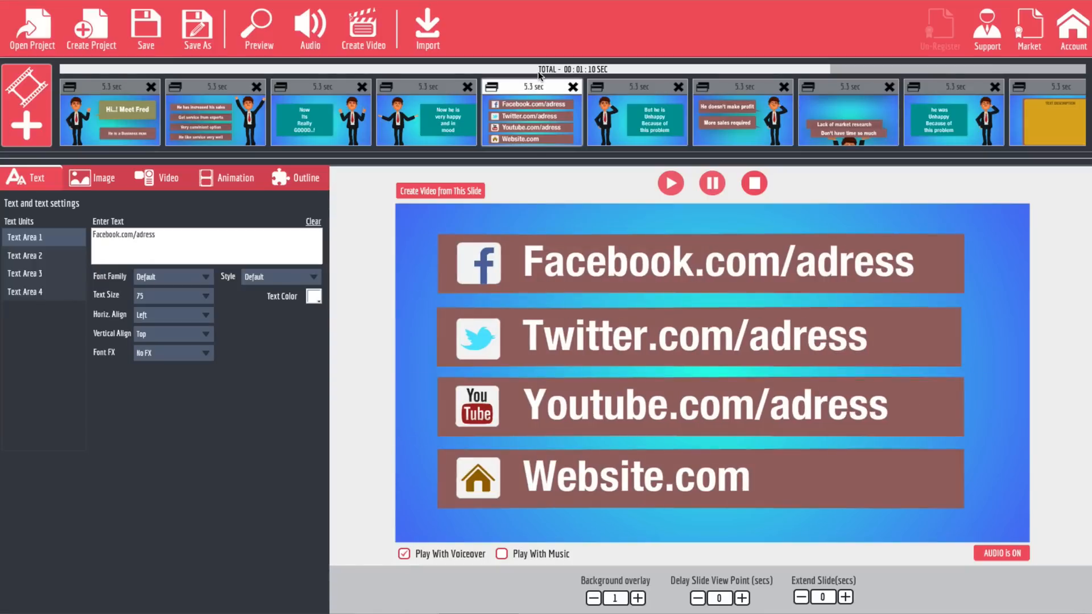
mouse_move(528, 91)
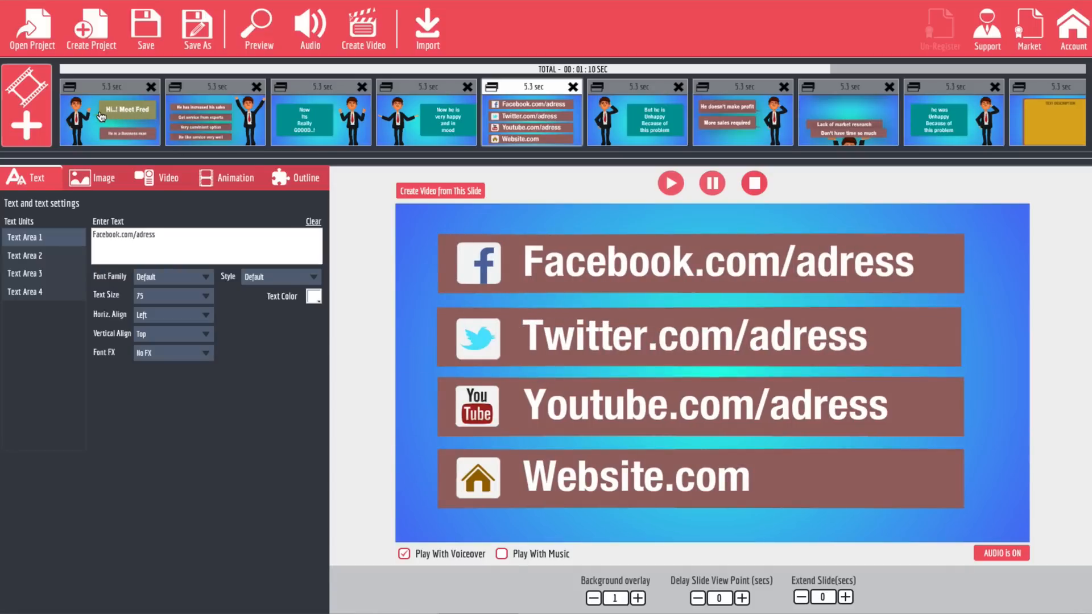
On the 'Hi..! Meet Fred' slide, enable Music and choose the 1m36s melody.mp3 track
left_click(109, 112)
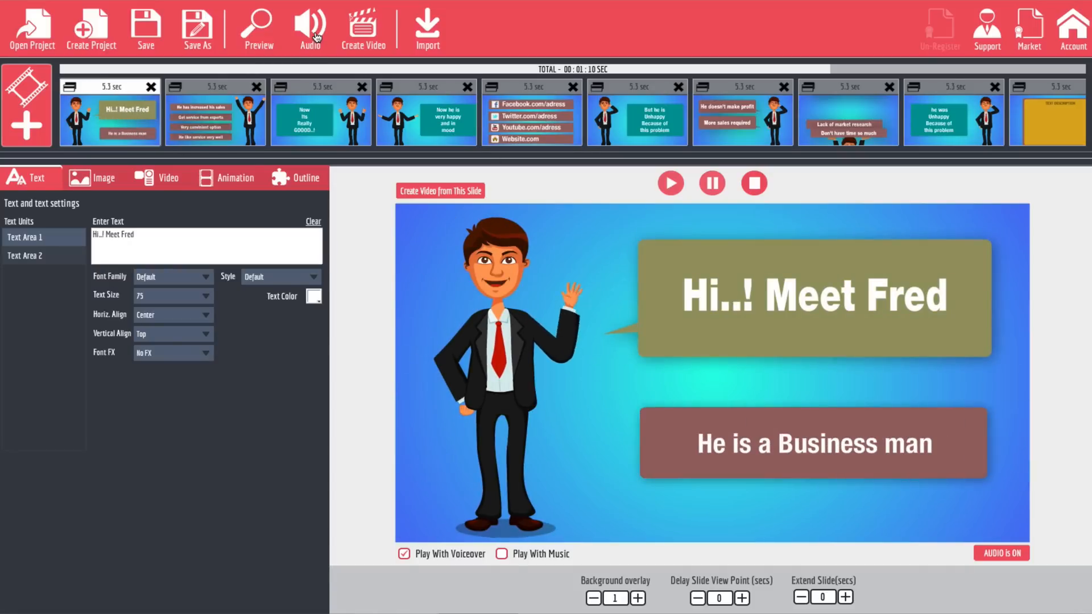
left_click(309, 28)
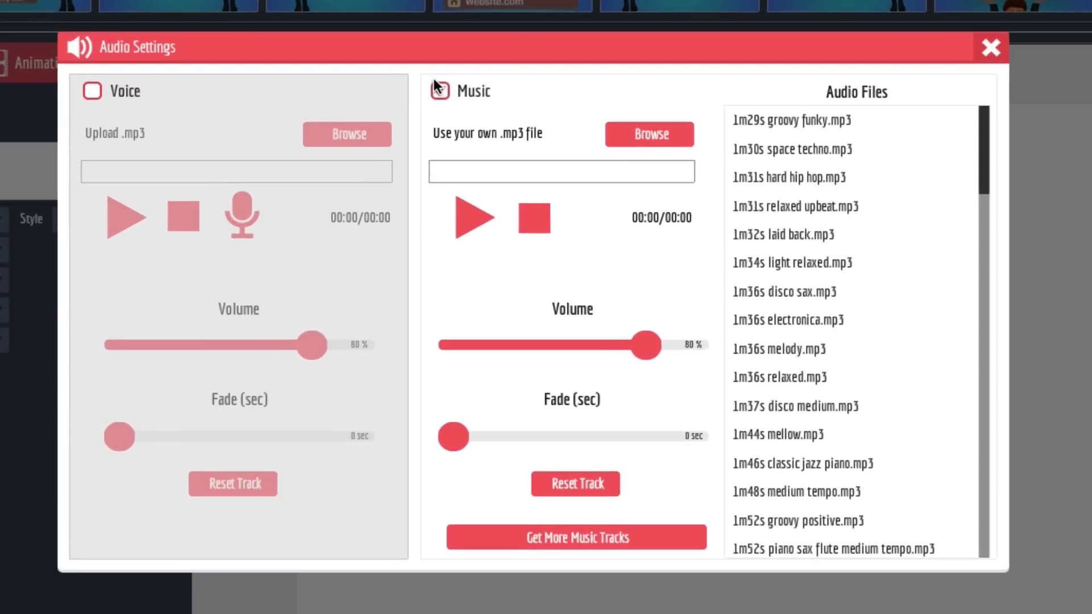
left_click(440, 91)
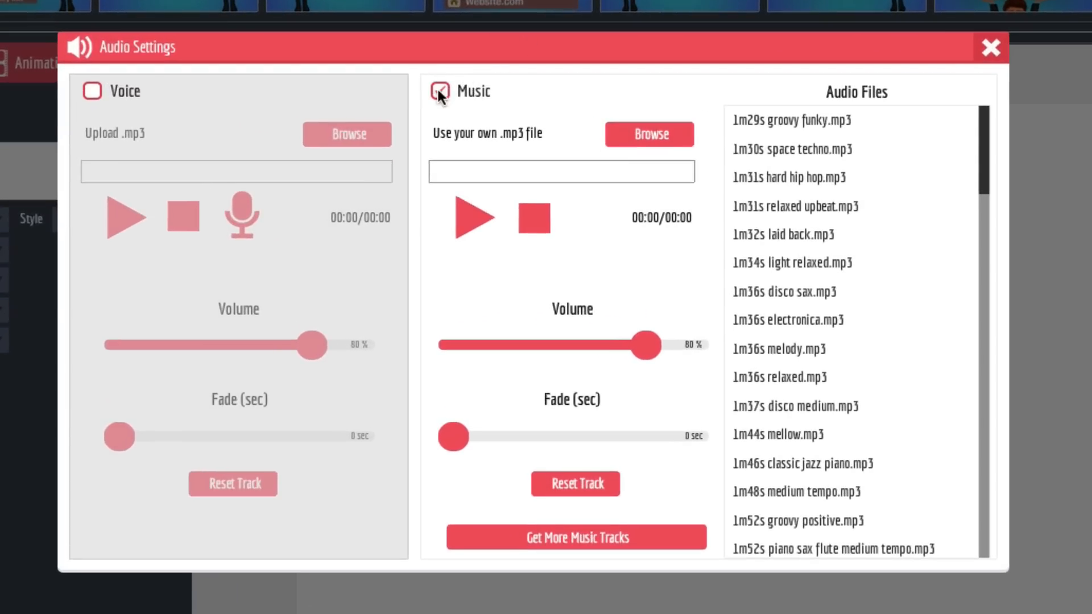
left_click(439, 91)
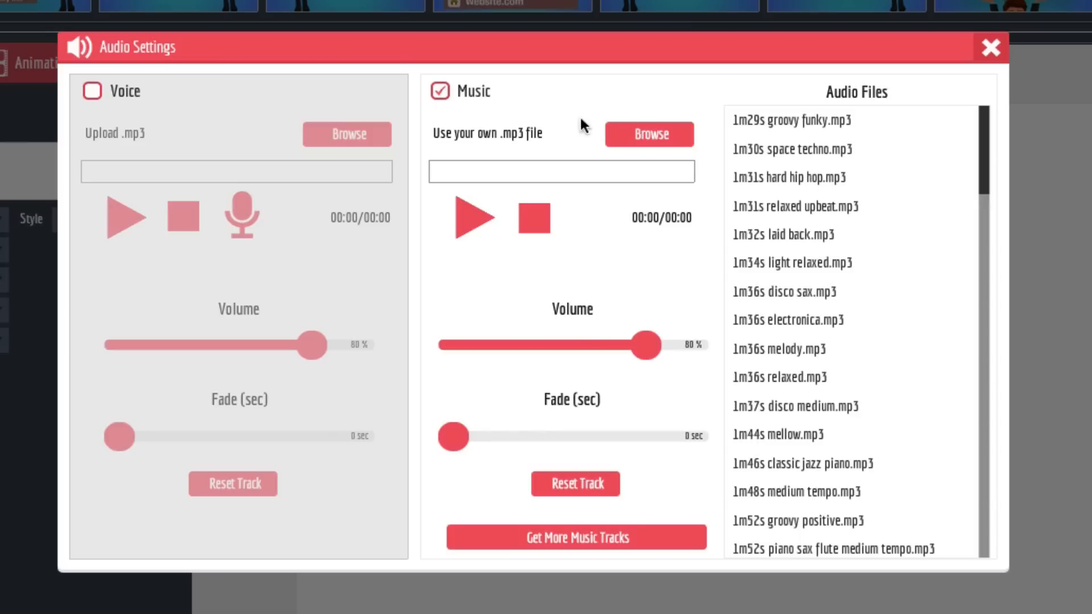
mouse_move(806, 328)
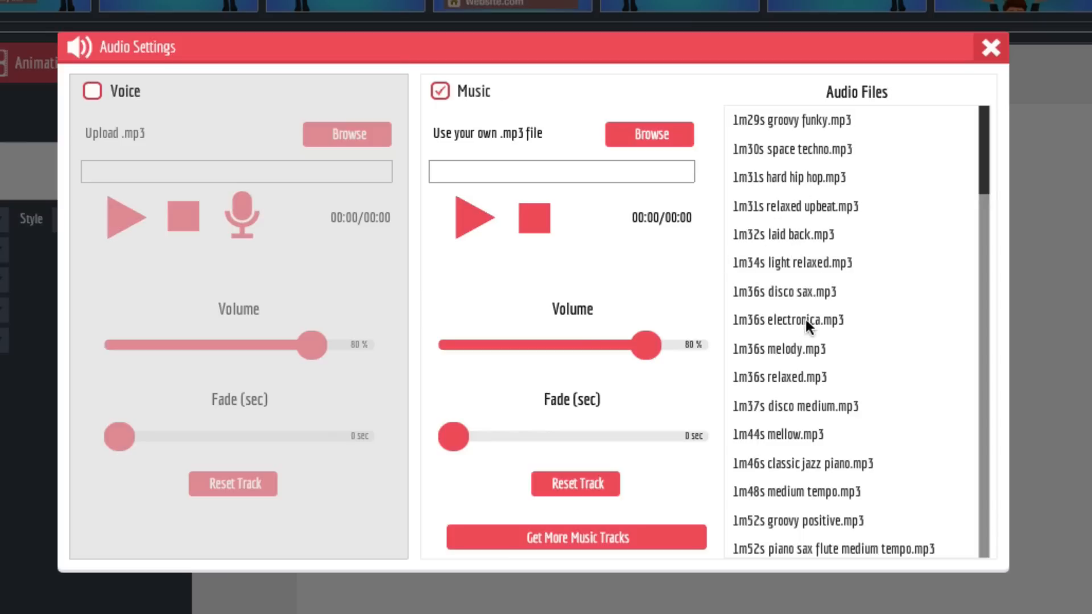
left_click(787, 320)
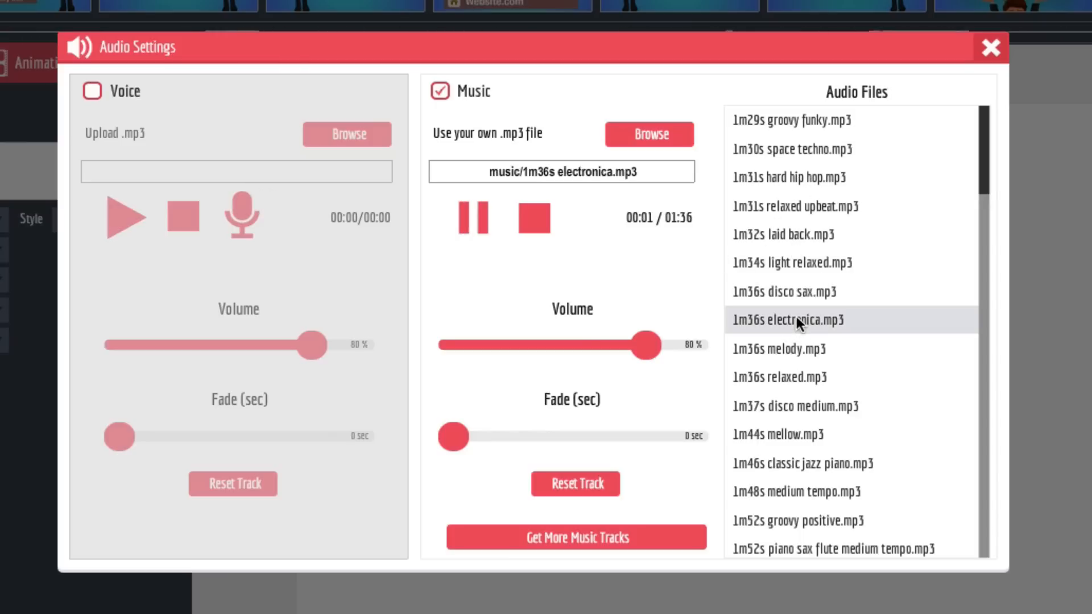
left_click(778, 349)
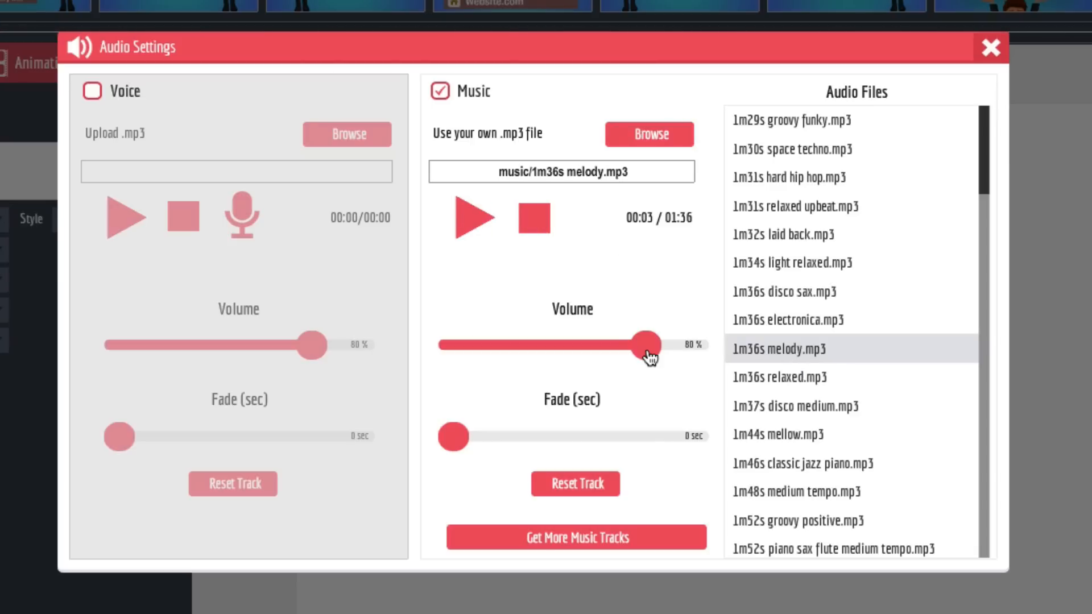
Preview the melody while lowering the music volume to about 23%, then close settings
left_click_drag(646, 344, 525, 344)
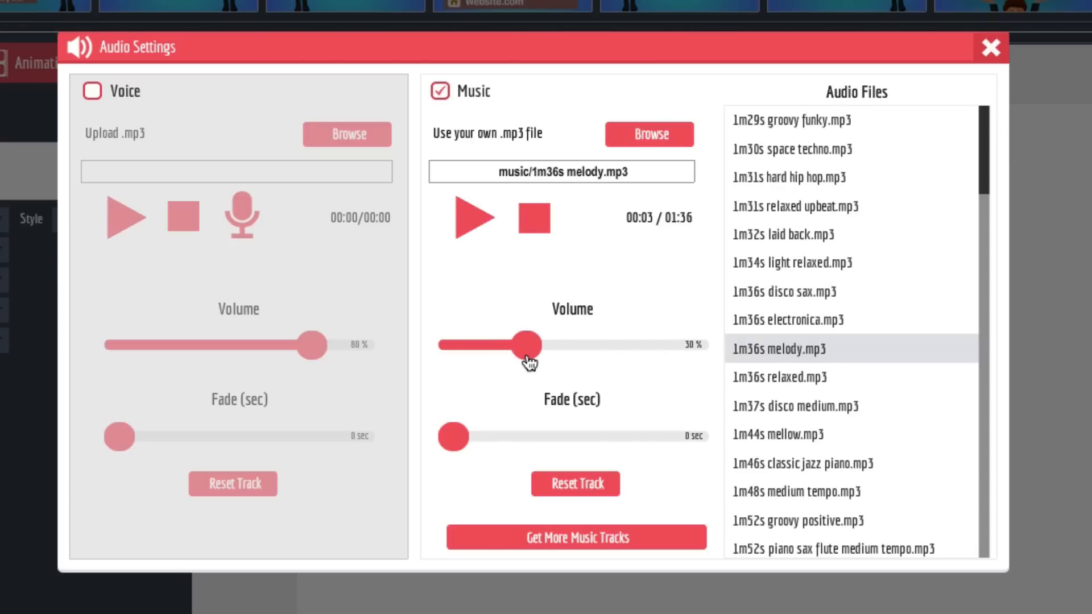
left_click(475, 217)
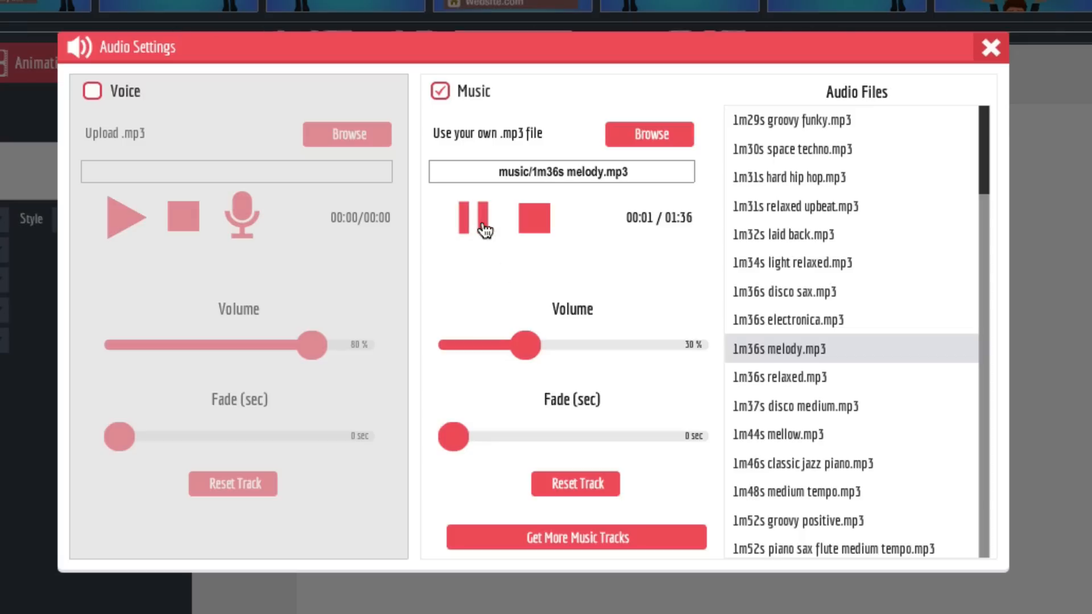
left_click_drag(528, 345, 519, 345)
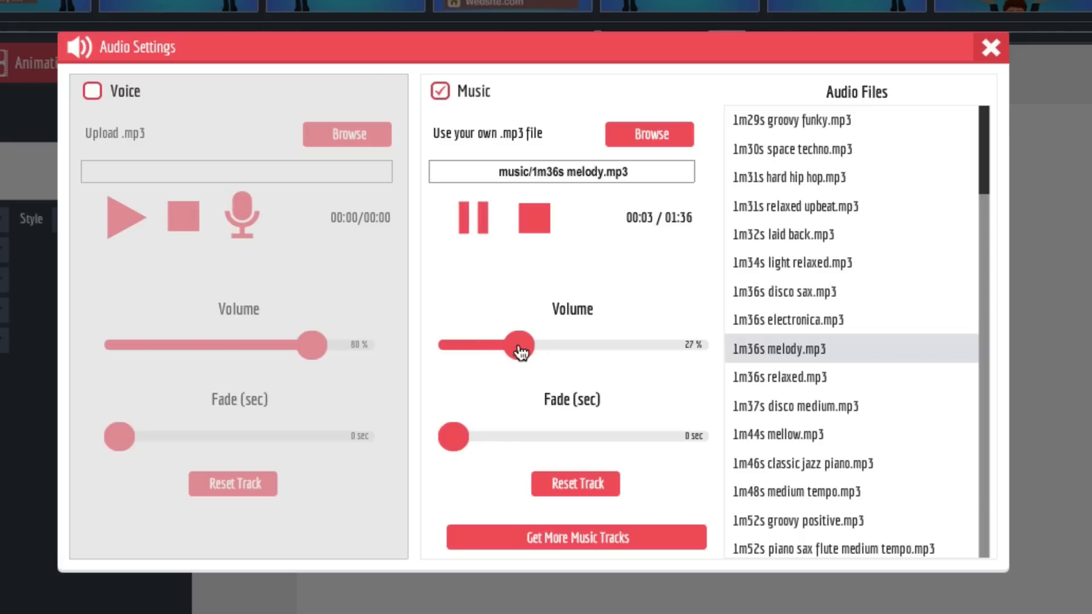
left_click_drag(522, 345, 512, 344)
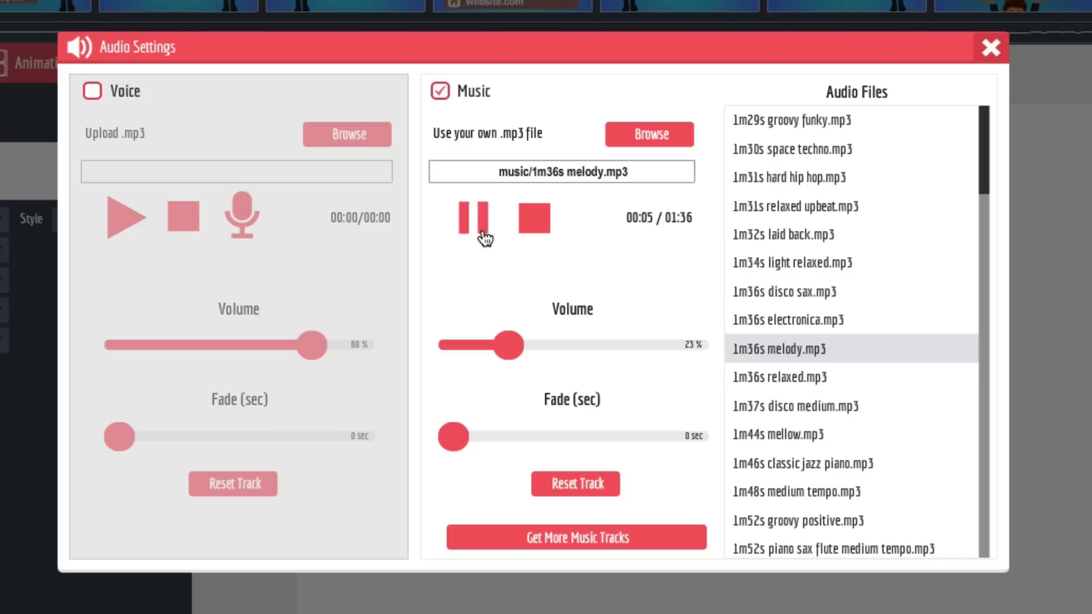
left_click(472, 217)
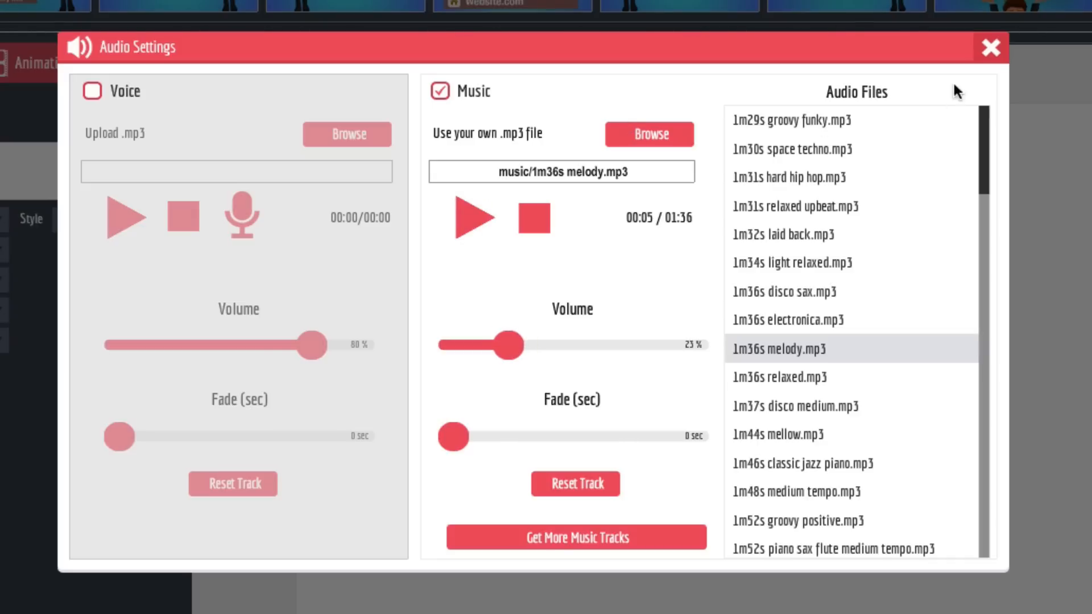
left_click(989, 48)
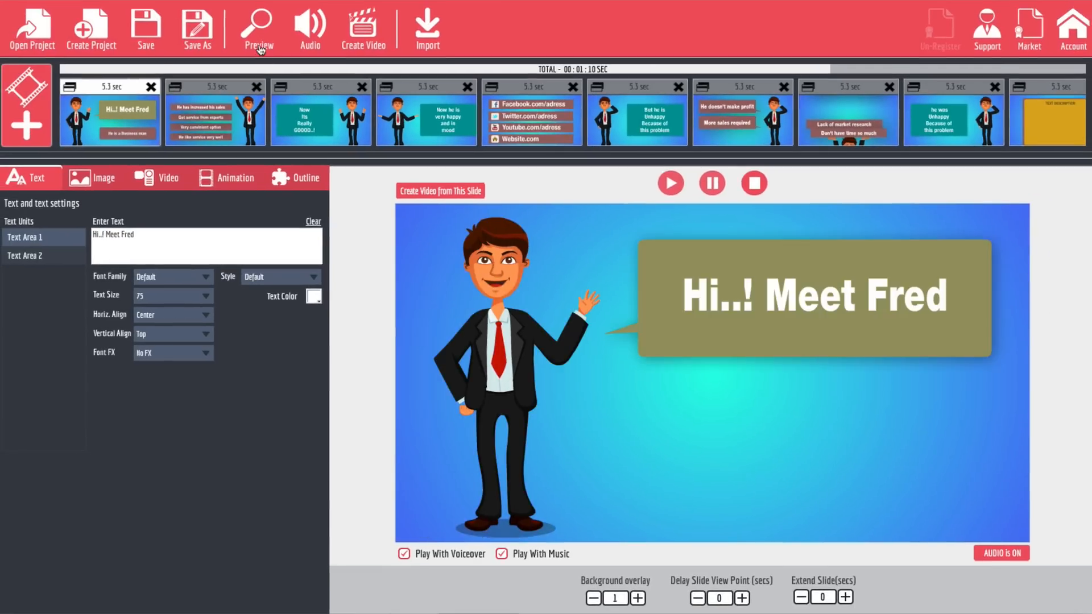
left_click(258, 29)
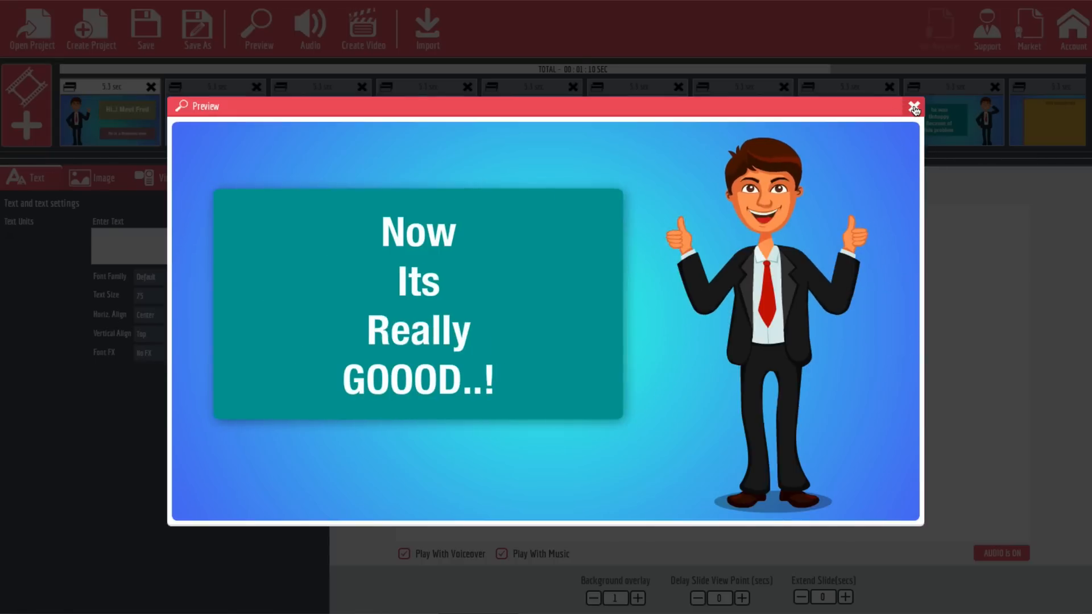
left_click(914, 106)
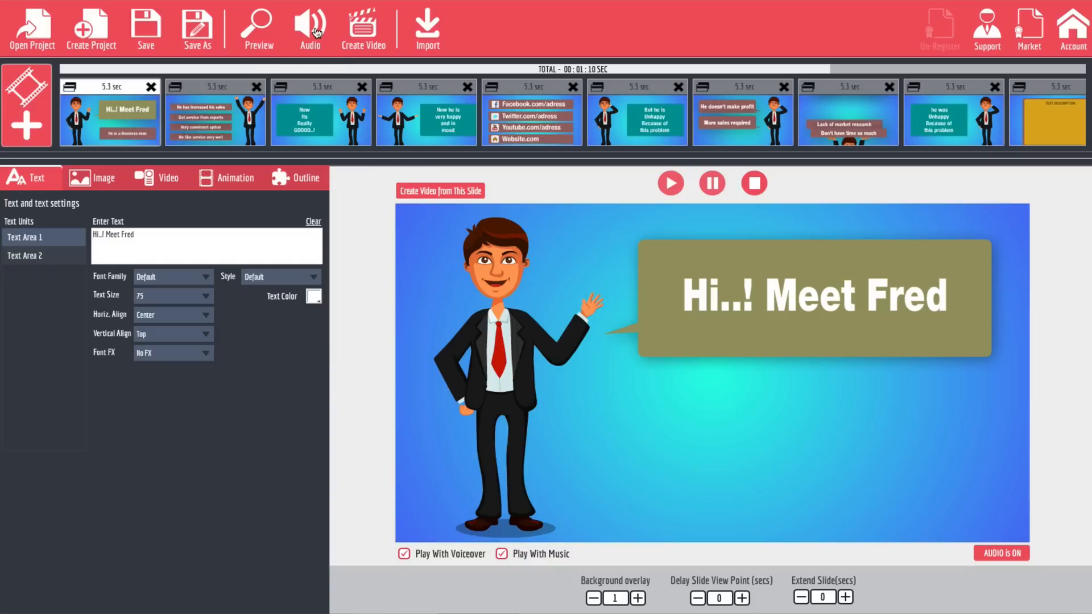
Drop music volume to 10% and tick Voice, cancelling the browse without picking a file
left_click(309, 25)
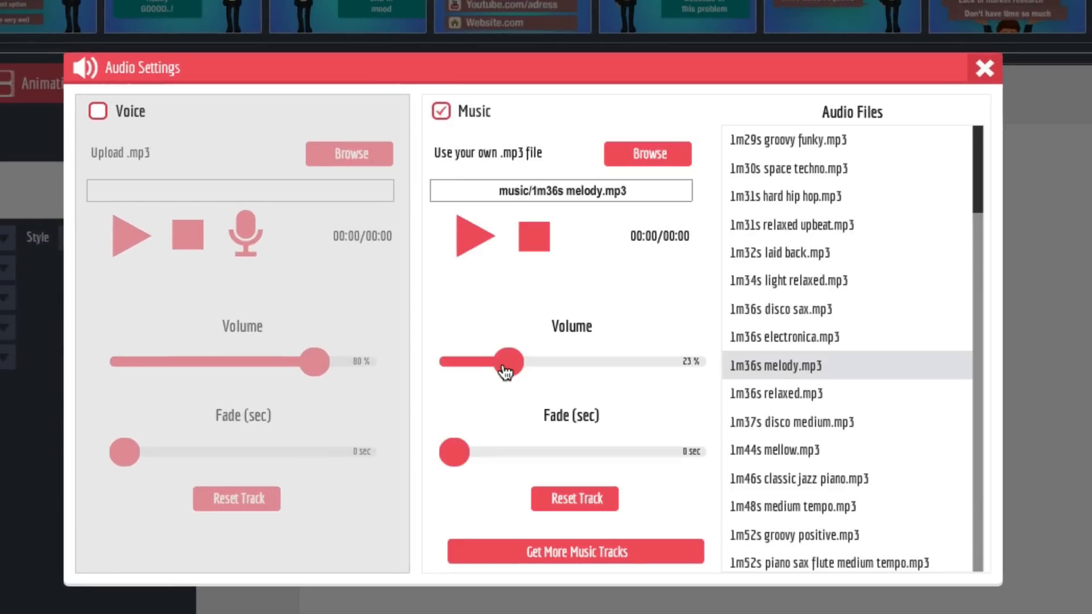
left_click_drag(512, 362, 477, 362)
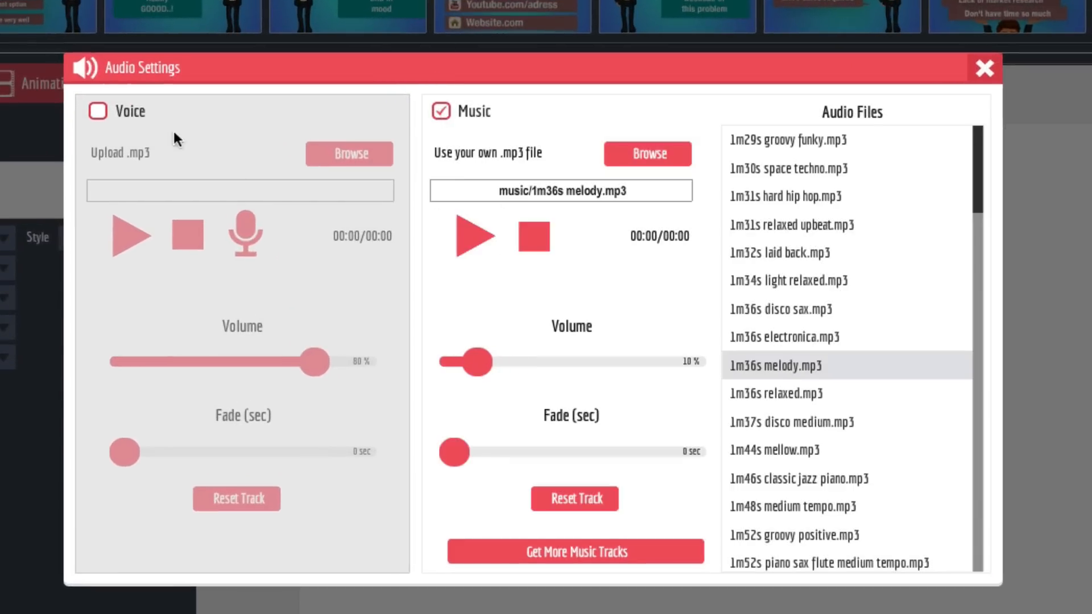
left_click(97, 111)
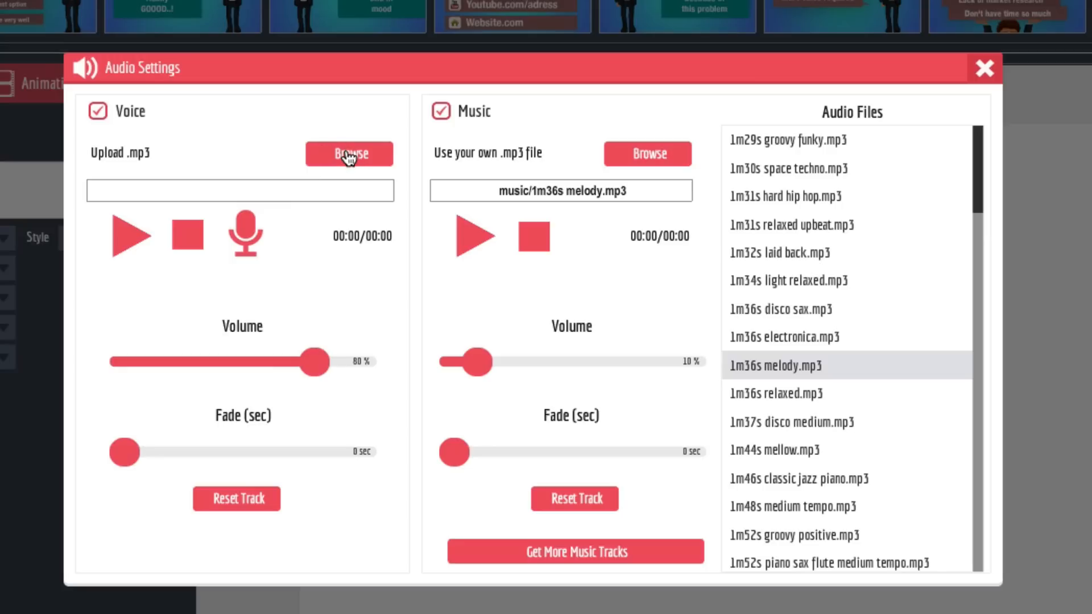
left_click(349, 153)
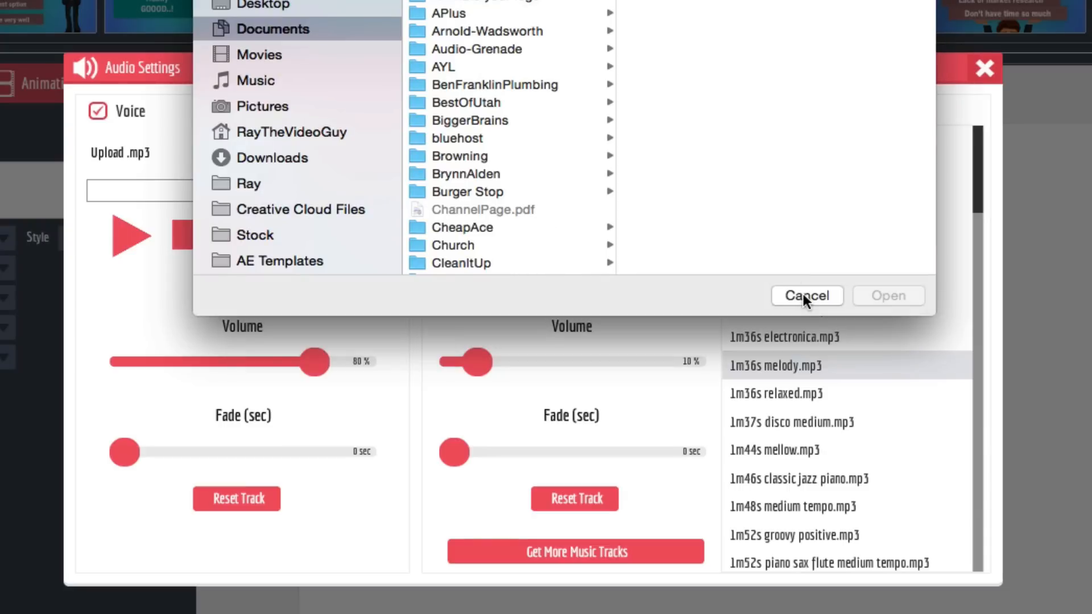
left_click(806, 295)
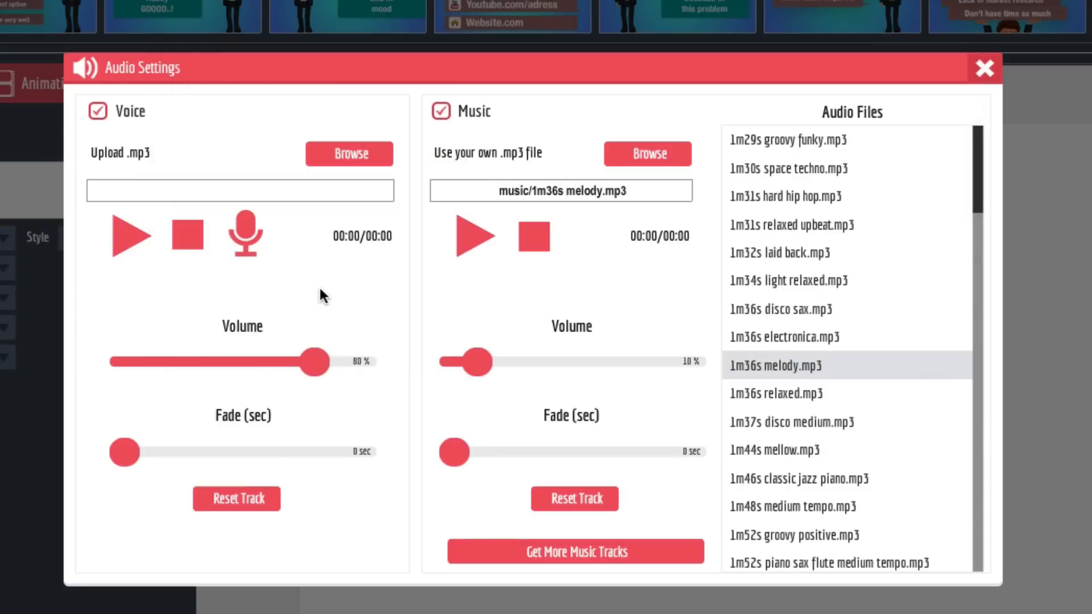
mouse_move(289, 279)
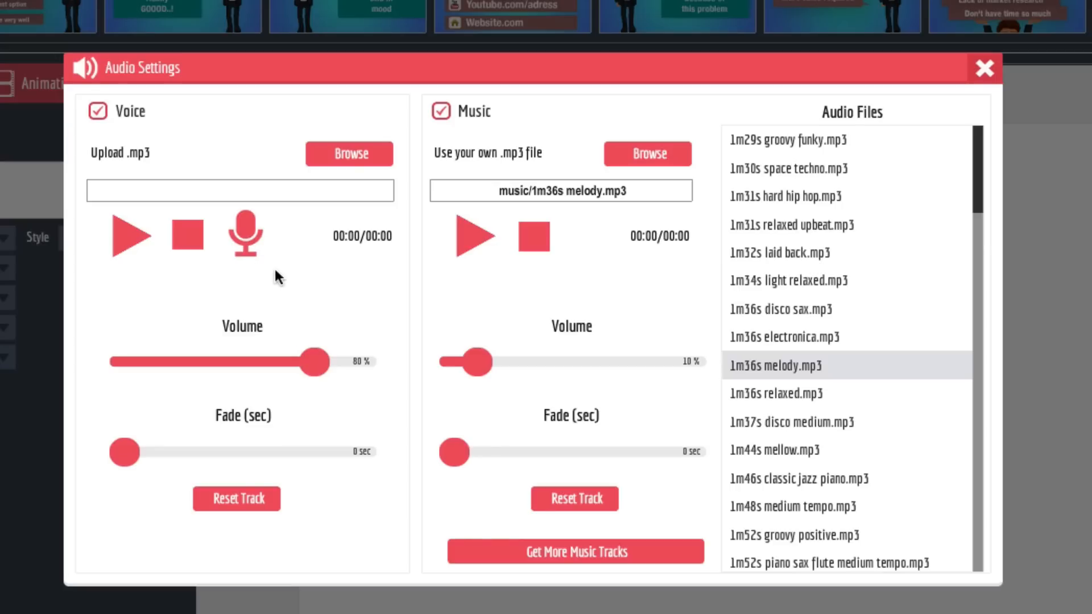
Record a roughly 15-second voiceover in the Voice Recorder and keep it
left_click(246, 234)
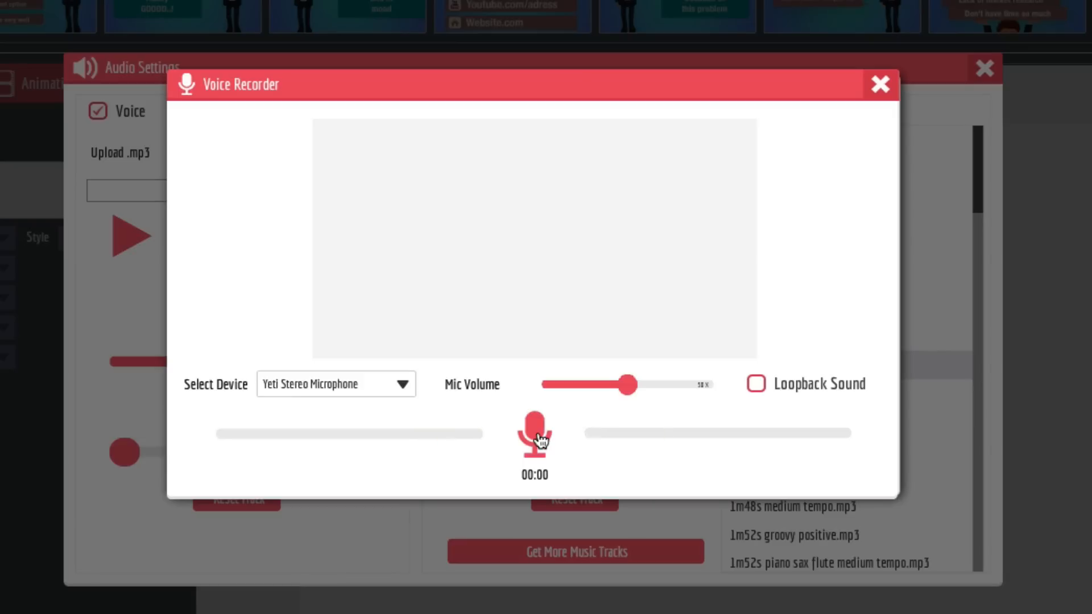
left_click(534, 433)
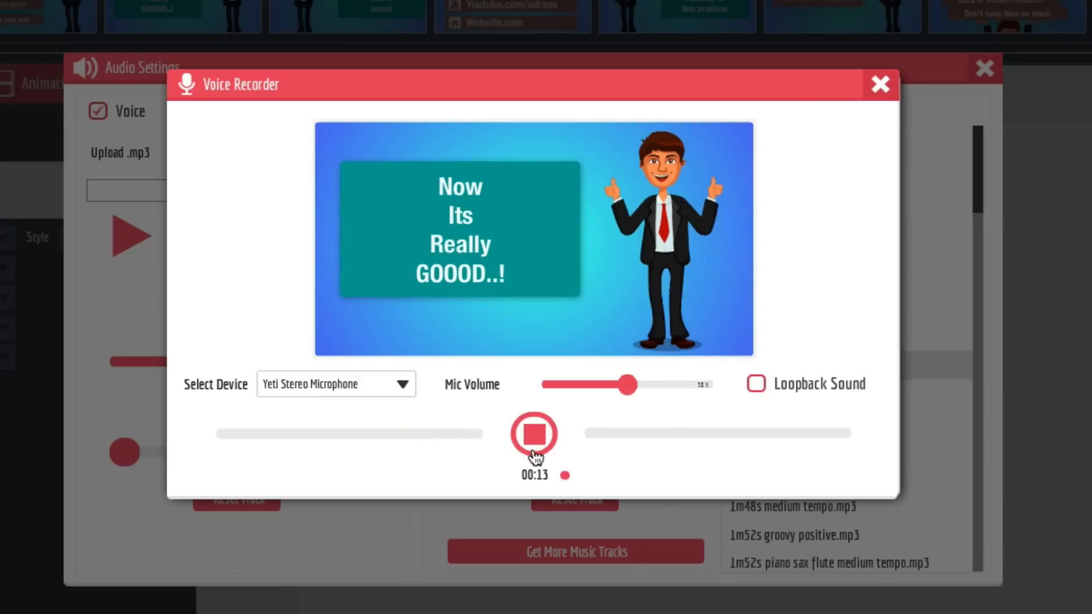
left_click(534, 434)
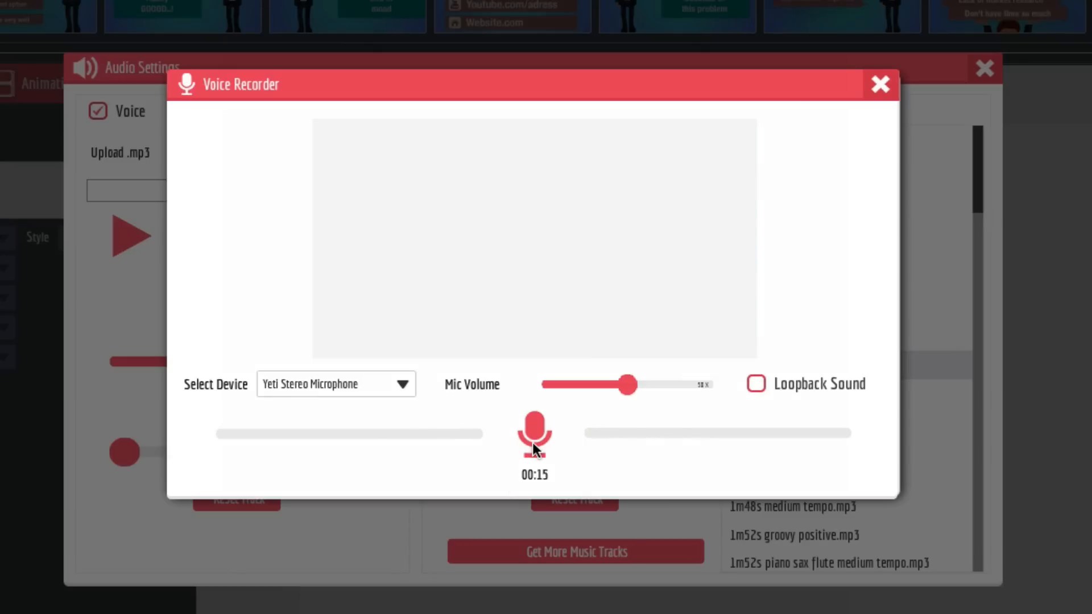
left_click(880, 84)
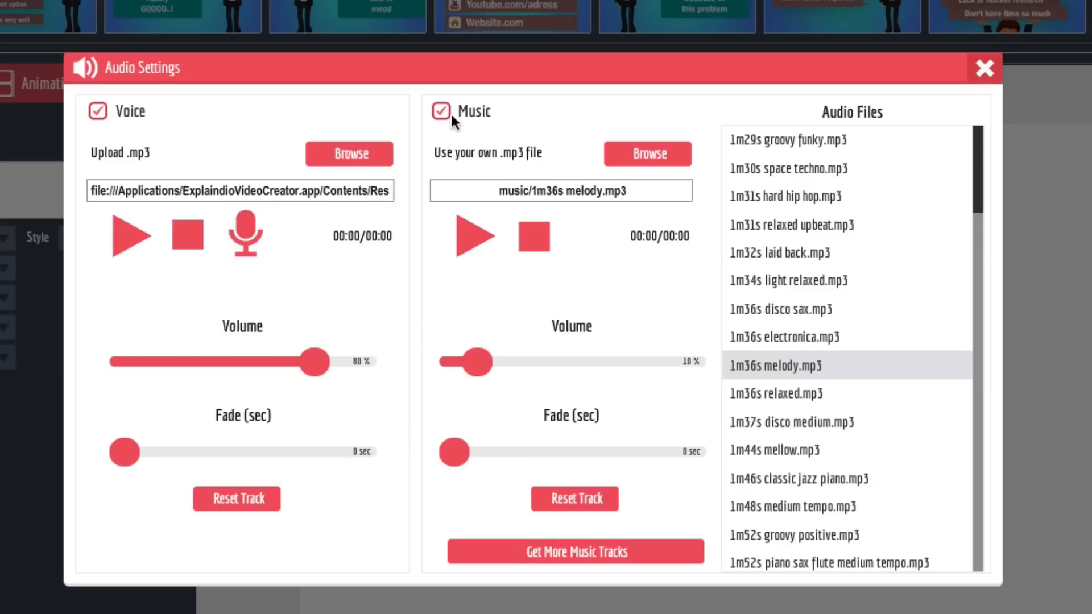
Untick Music so only the voiceover remains, then close Audio Settings
left_click(441, 110)
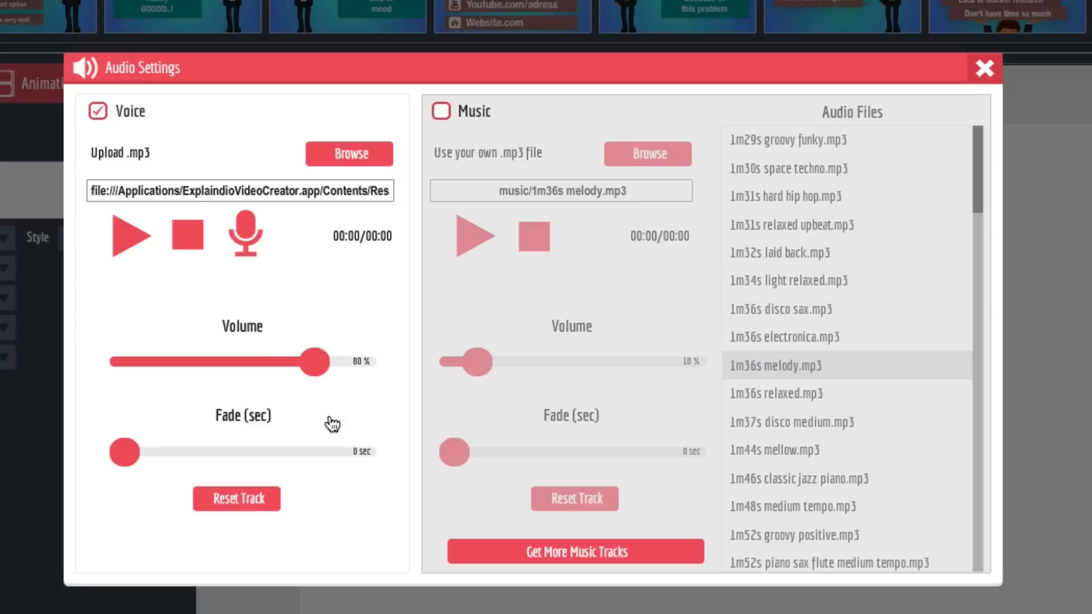
mouse_move(490, 168)
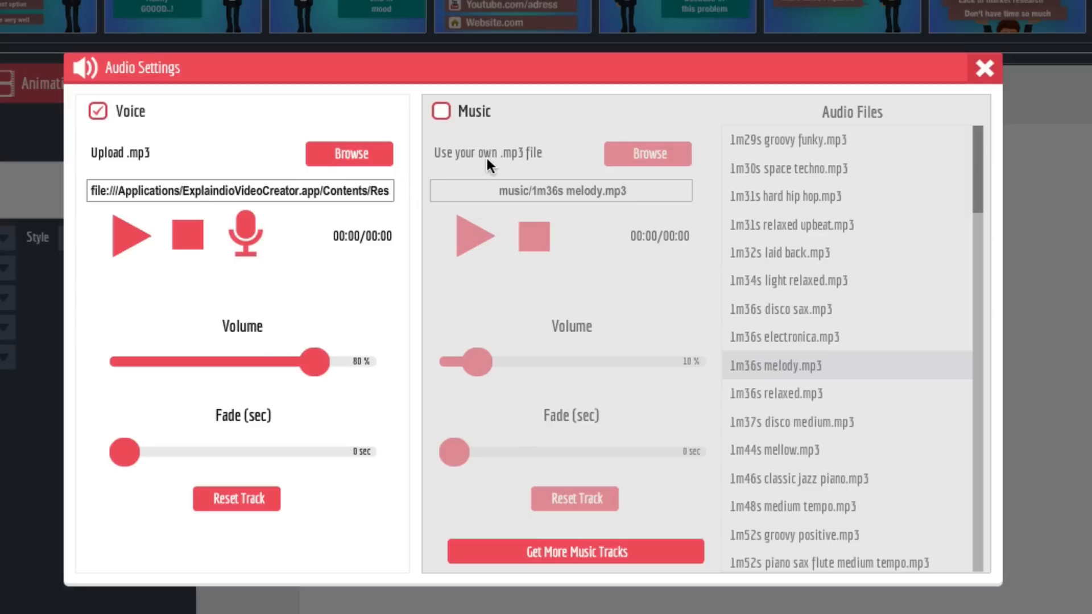
mouse_move(979, 78)
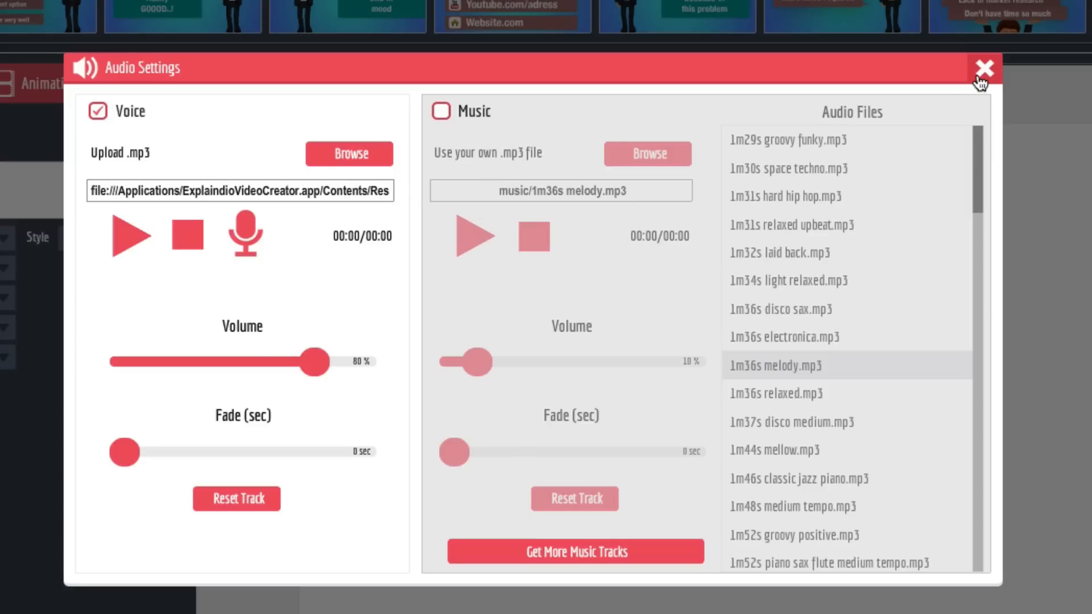
left_click(983, 67)
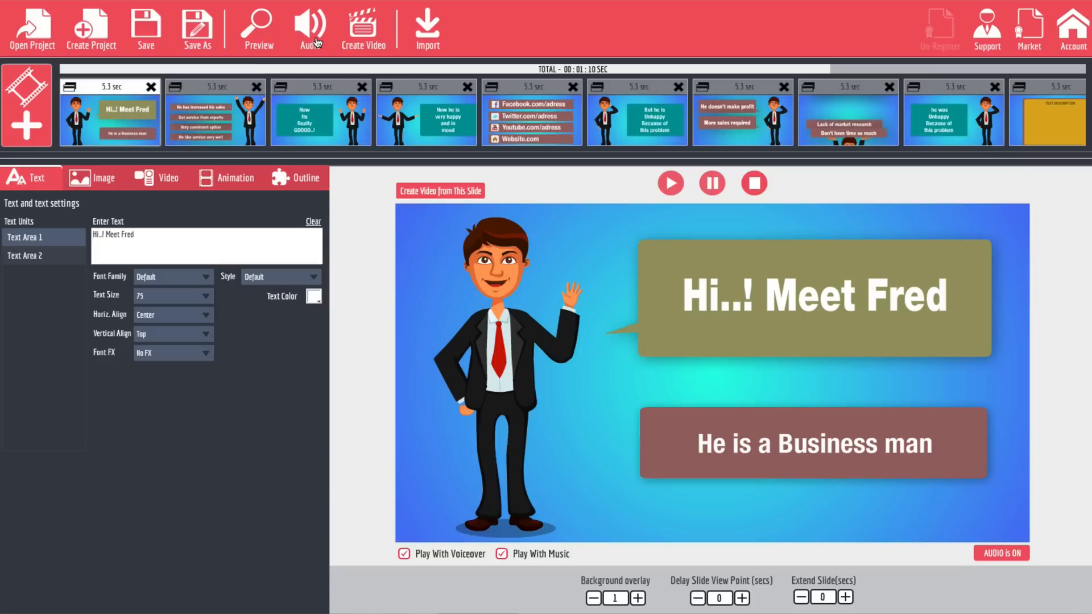
Re-tick Music in Audio Settings, then preview Fred's opening slide with audio
left_click(310, 28)
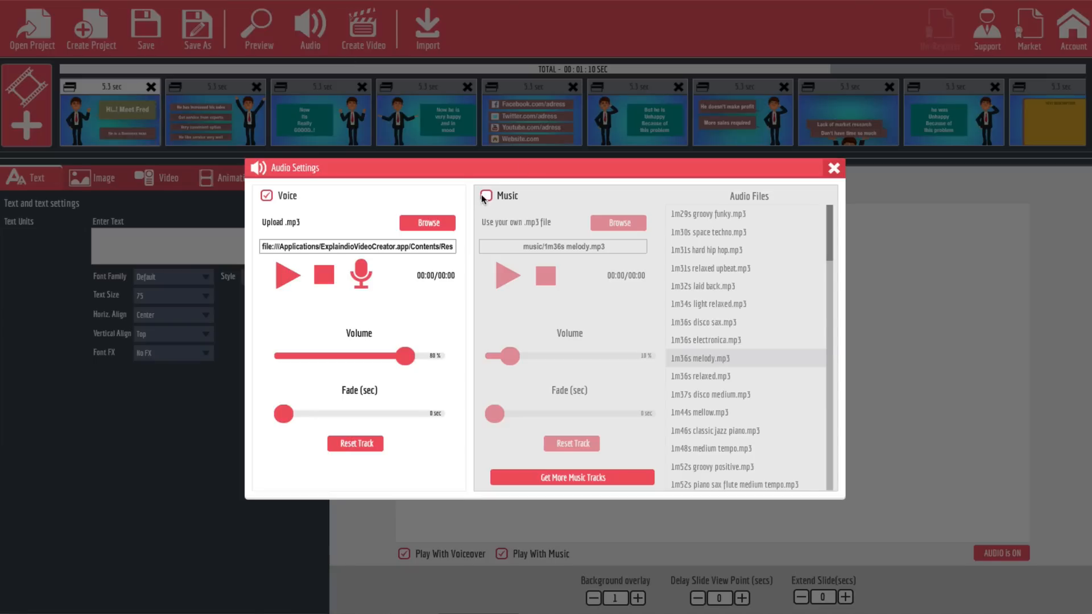
left_click(484, 196)
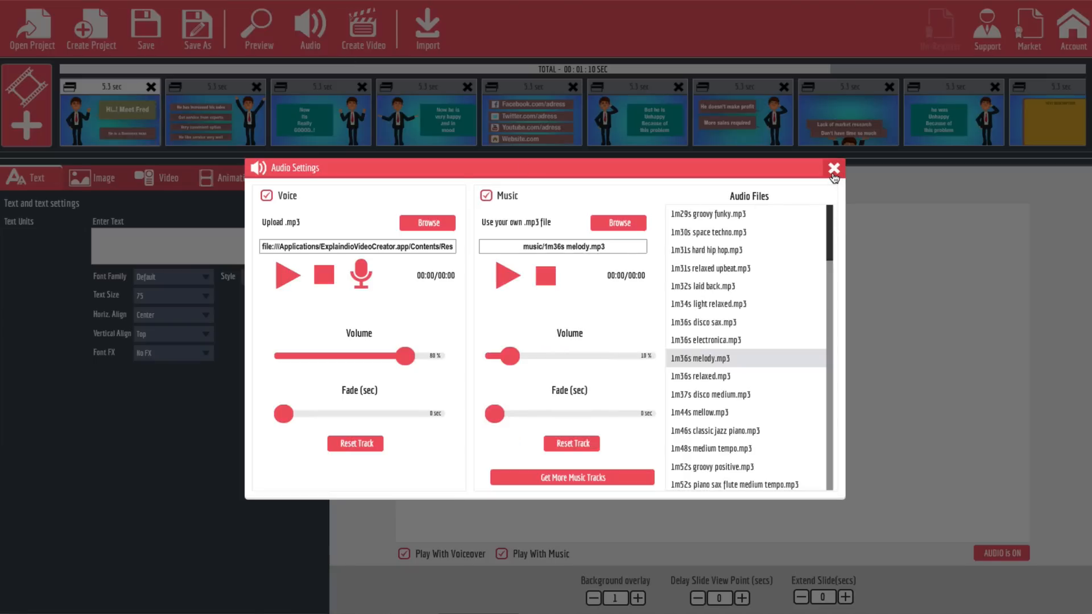
left_click(833, 168)
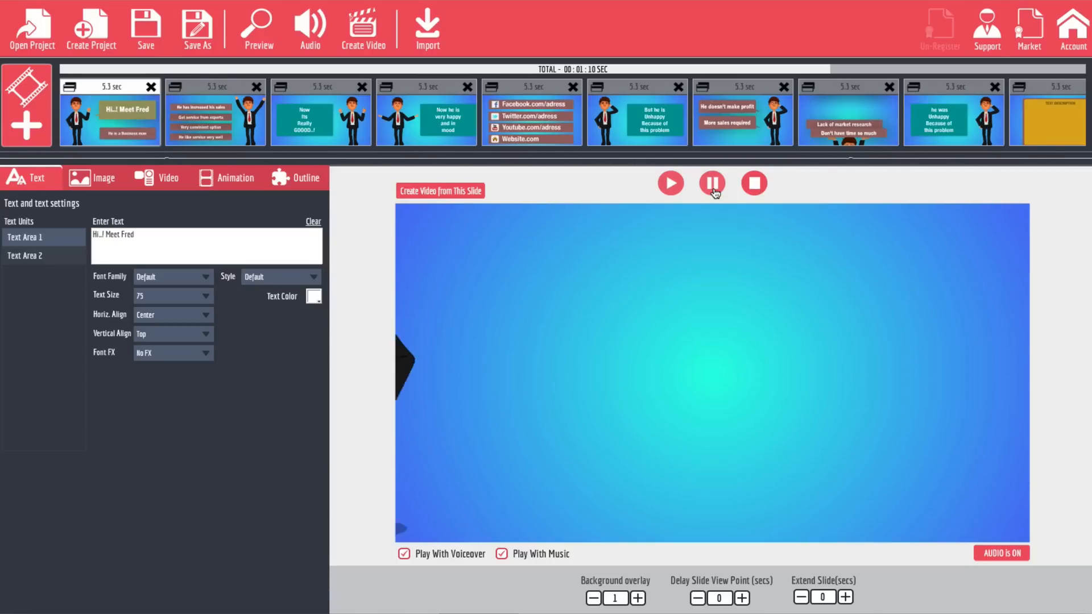
left_click(670, 183)
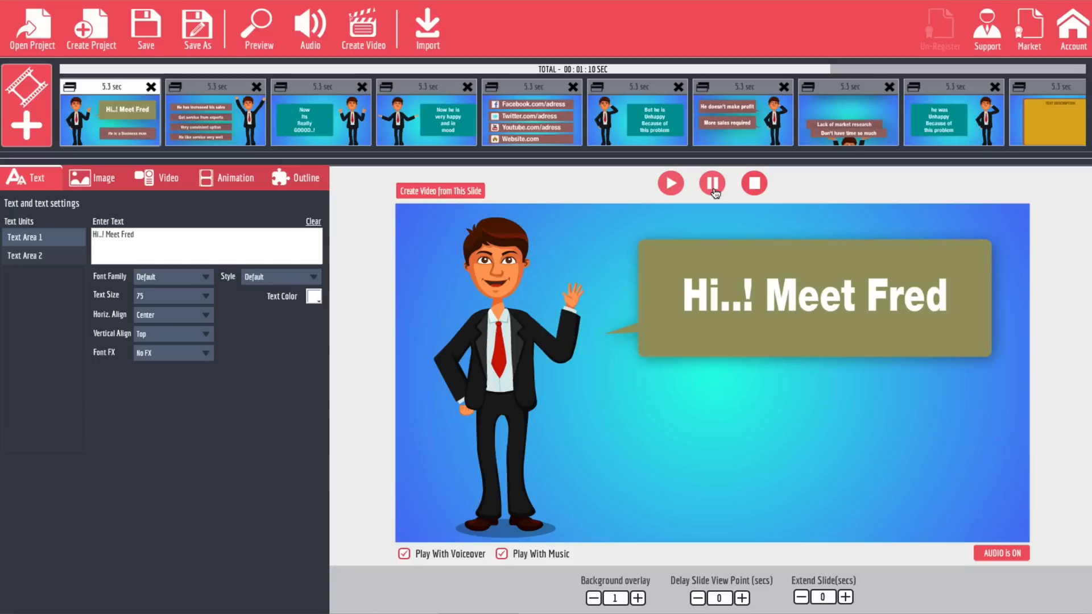